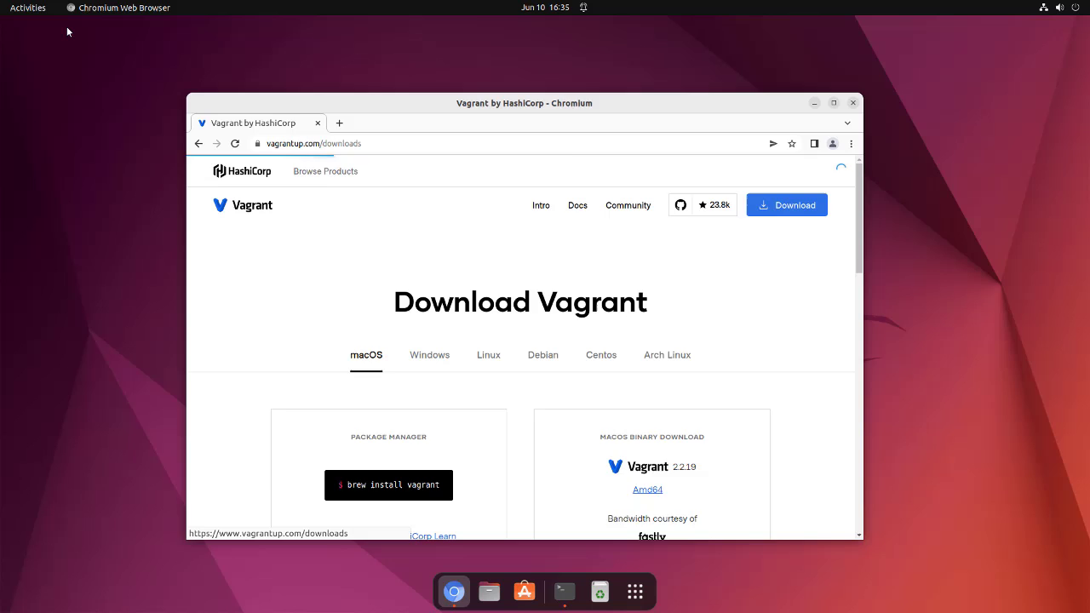
Step: Switch the Vagrant downloads page to Linux and reach the Ubuntu/Debian apt commands
left_click(487, 356)
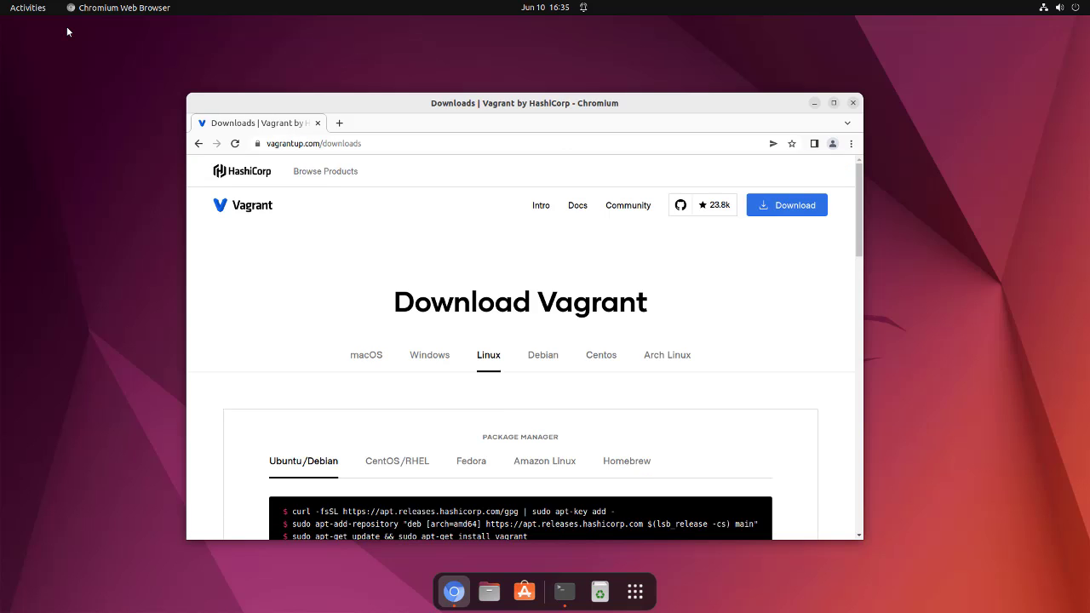
scroll("down", 3)
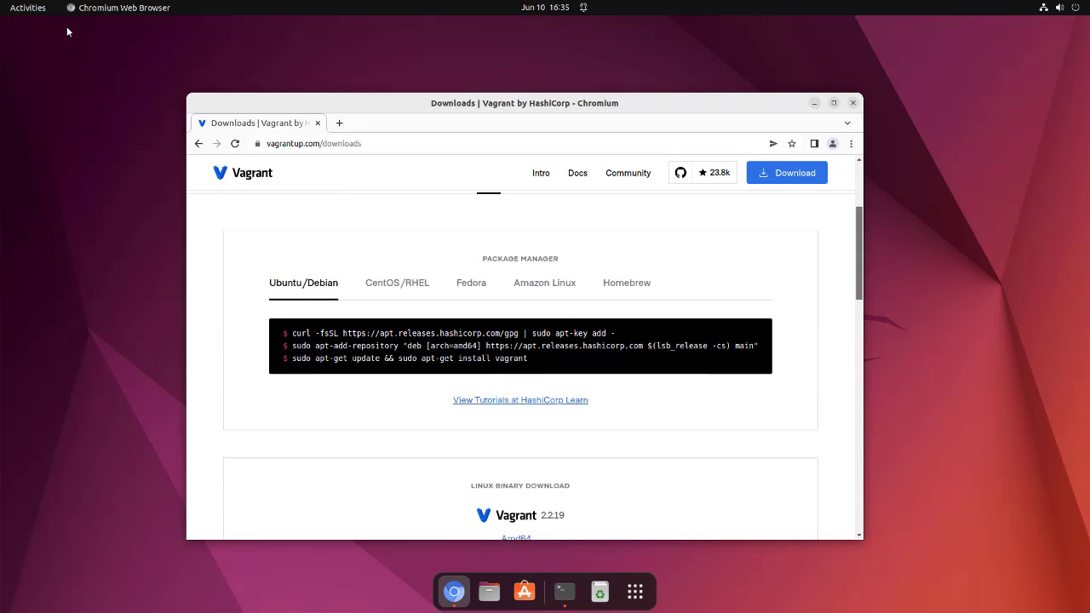
scroll("down", 3)
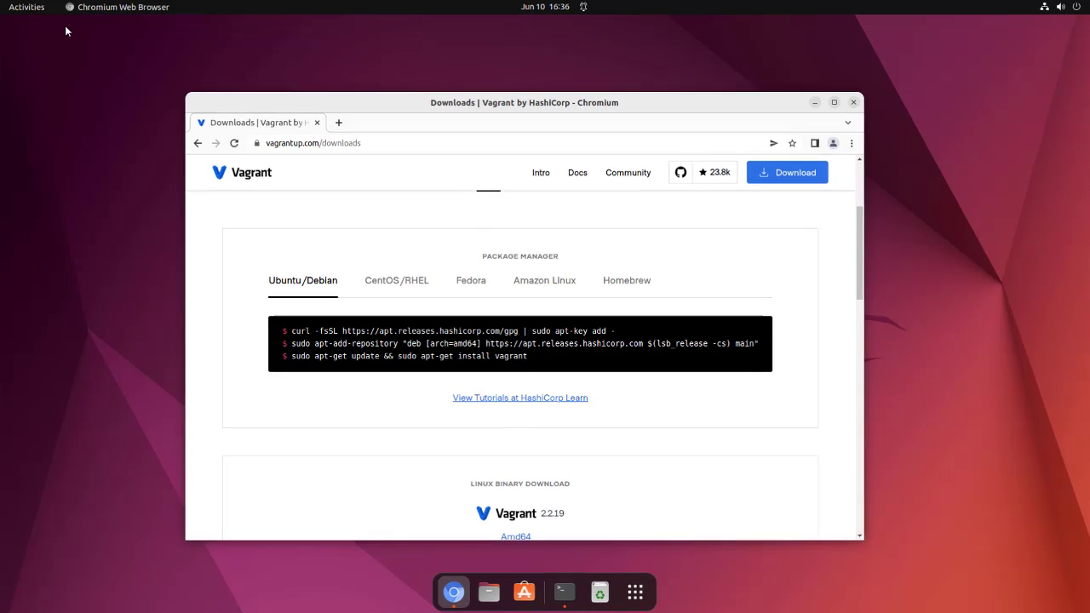
Step: Run 'sudo apt install virtualbox' in a new terminal and answer y to continue
left_click(563, 591)
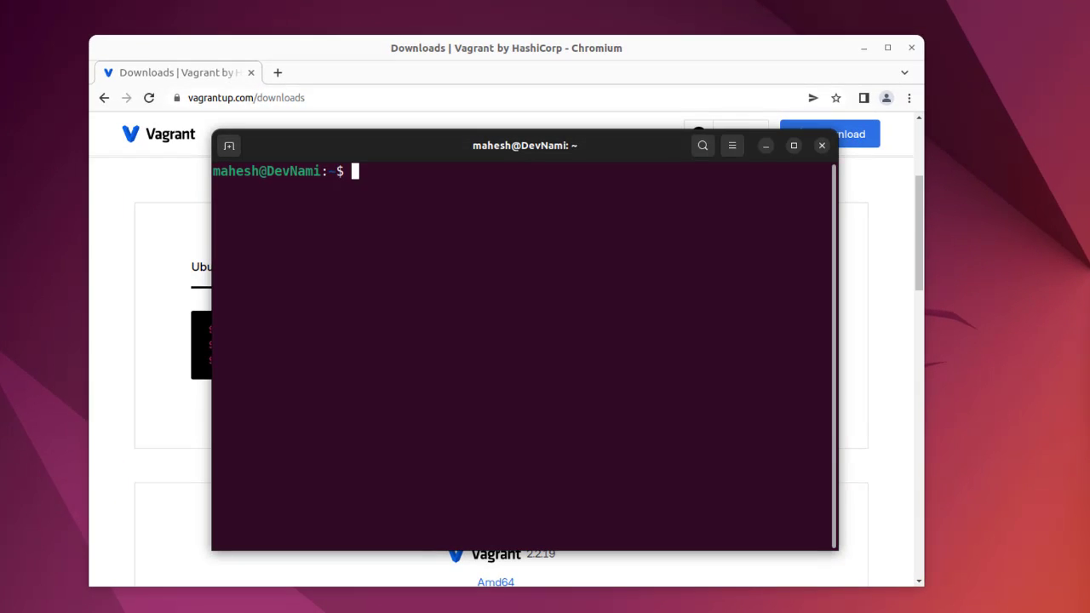
type("sudp")
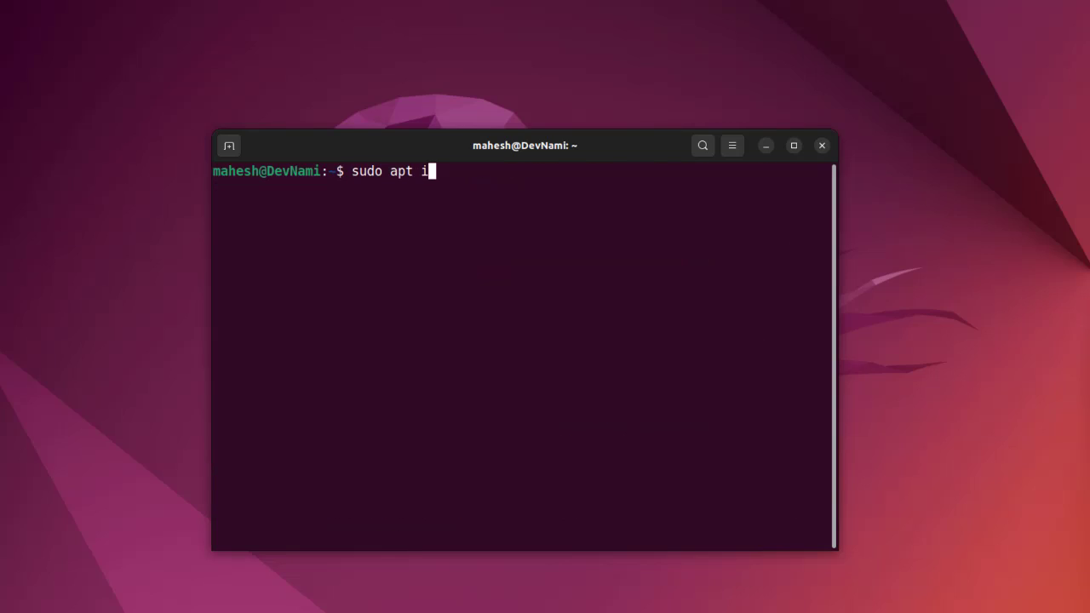
type("nstall virtualbox")
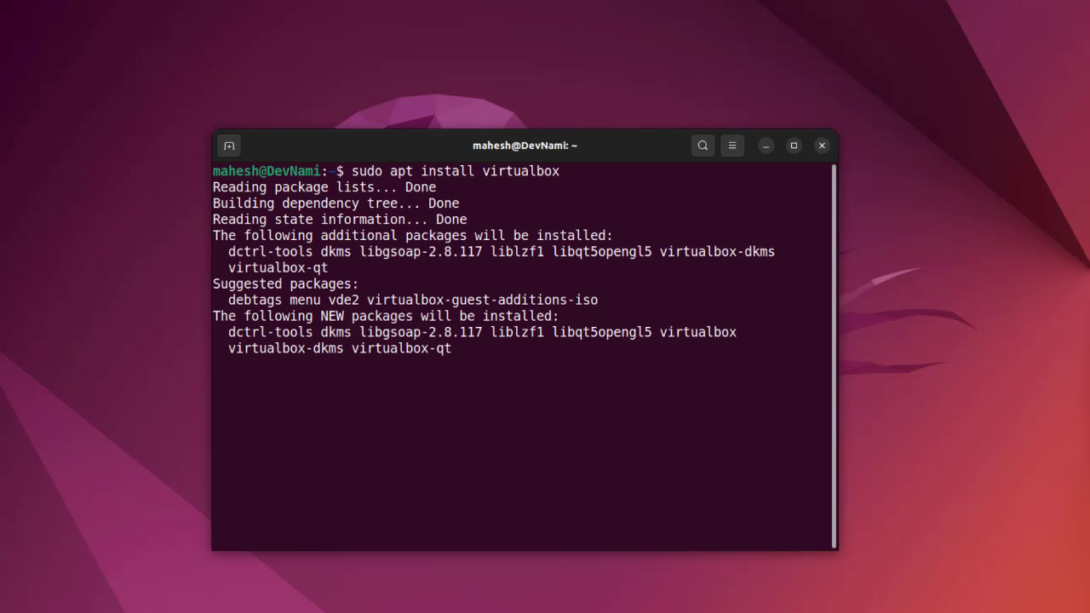
type("y")
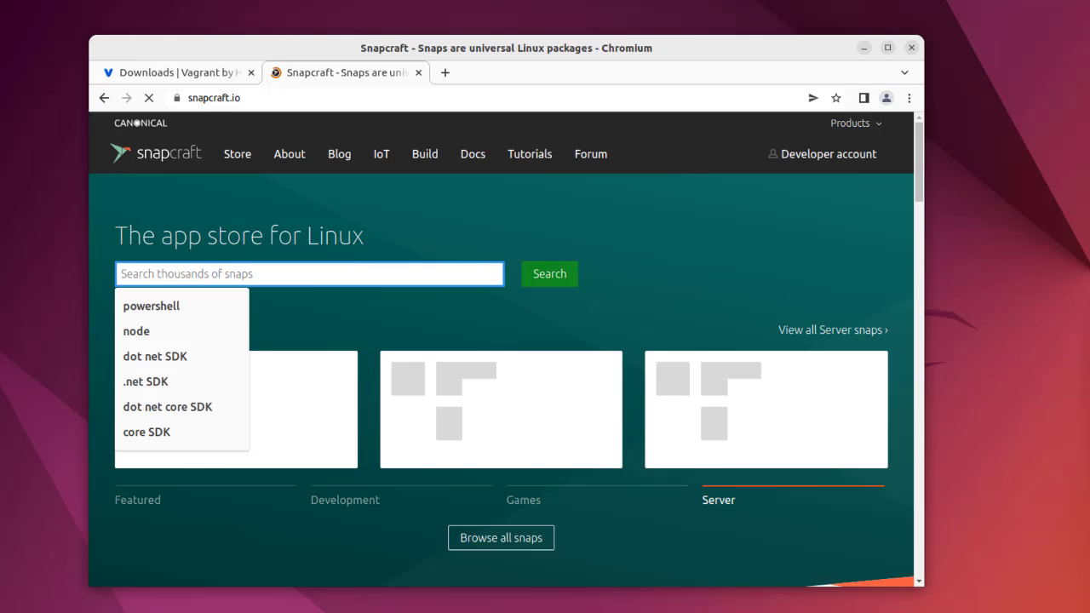
Step: Search snapcraft.io for 'vagrant', find no results, and return to the Vagrant downloads tab
type("vagrant")
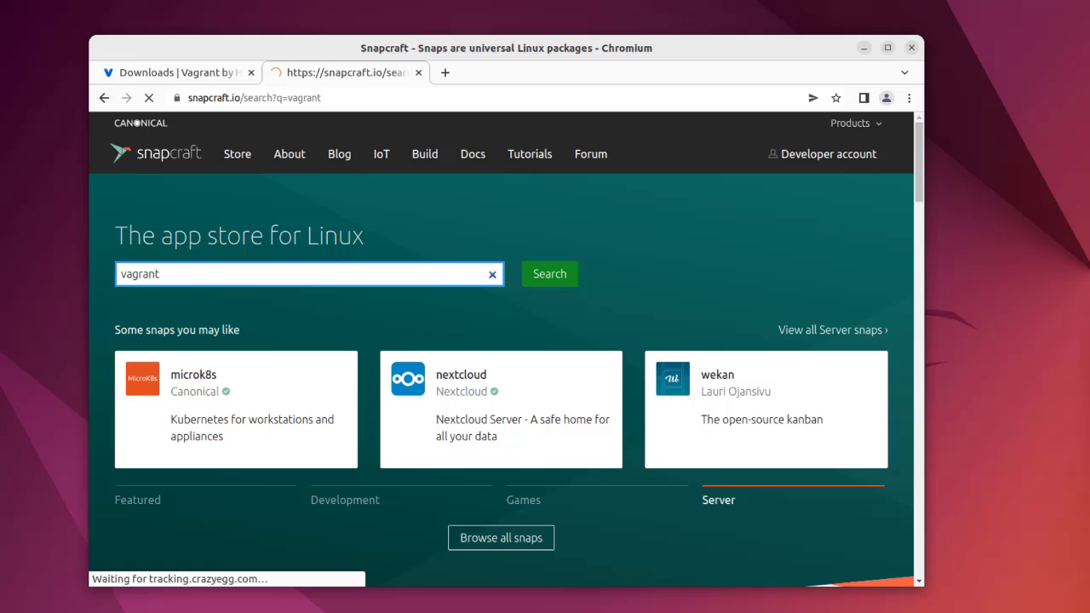
left_click(548, 273)
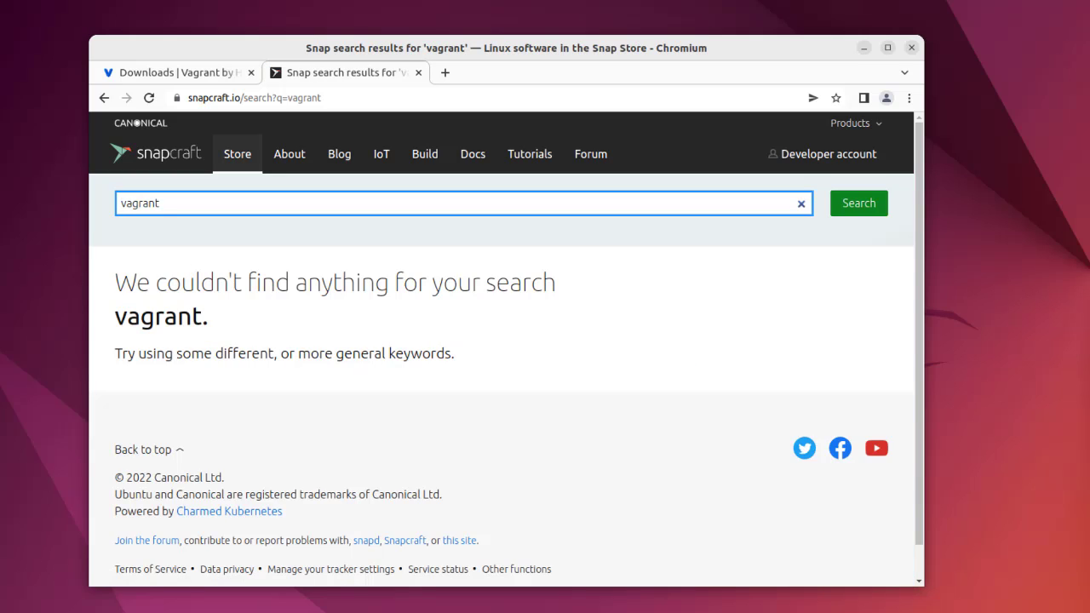
left_click(121, 203)
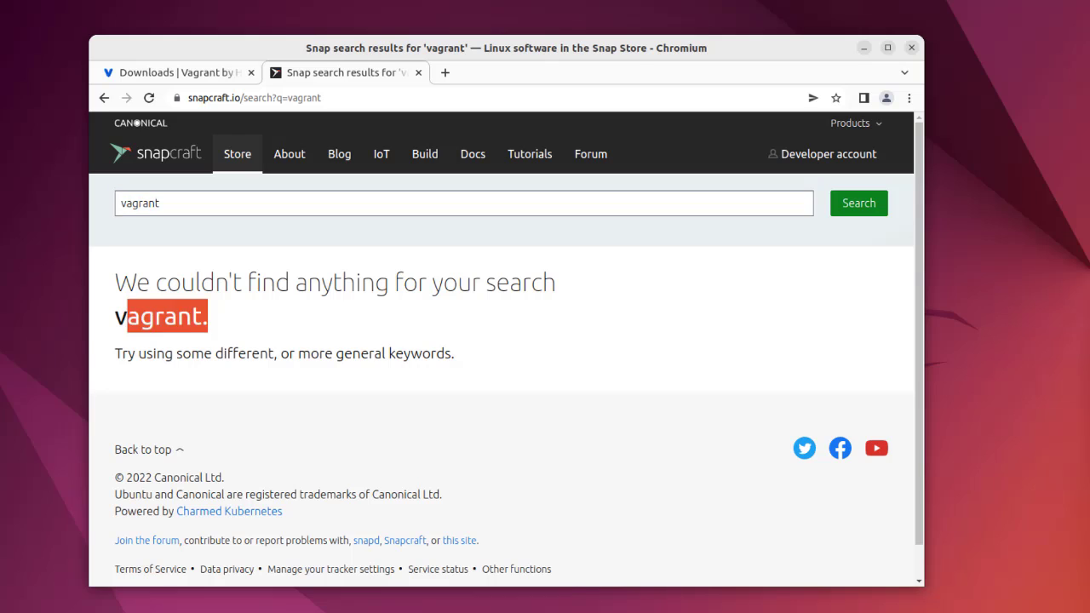
left_click(174, 72)
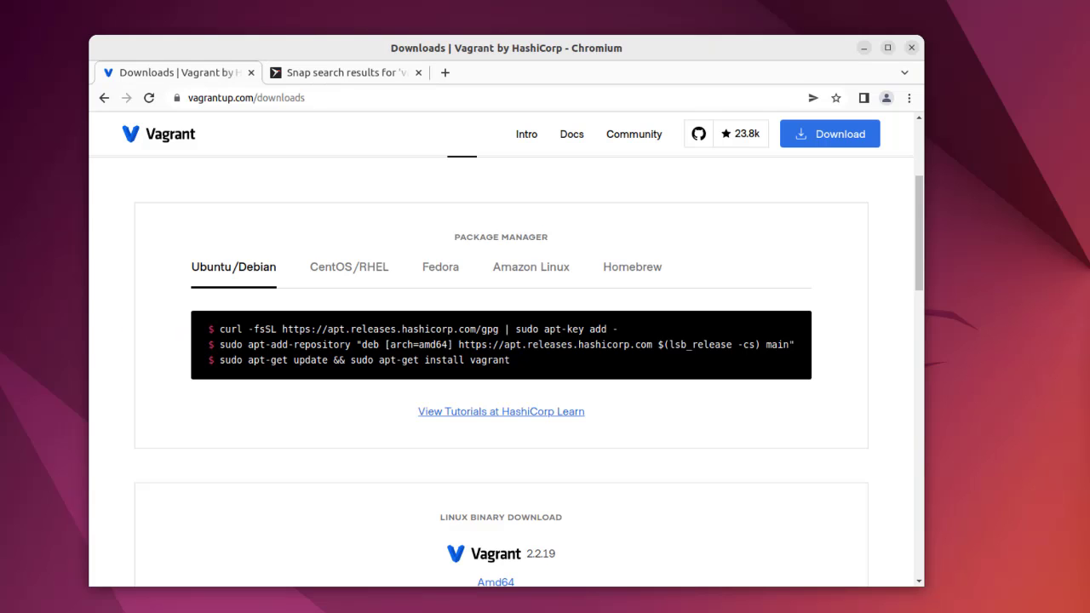
Step: Wait for the VirtualBox install to finish in the terminal, then run 'clear'
left_click(417, 71)
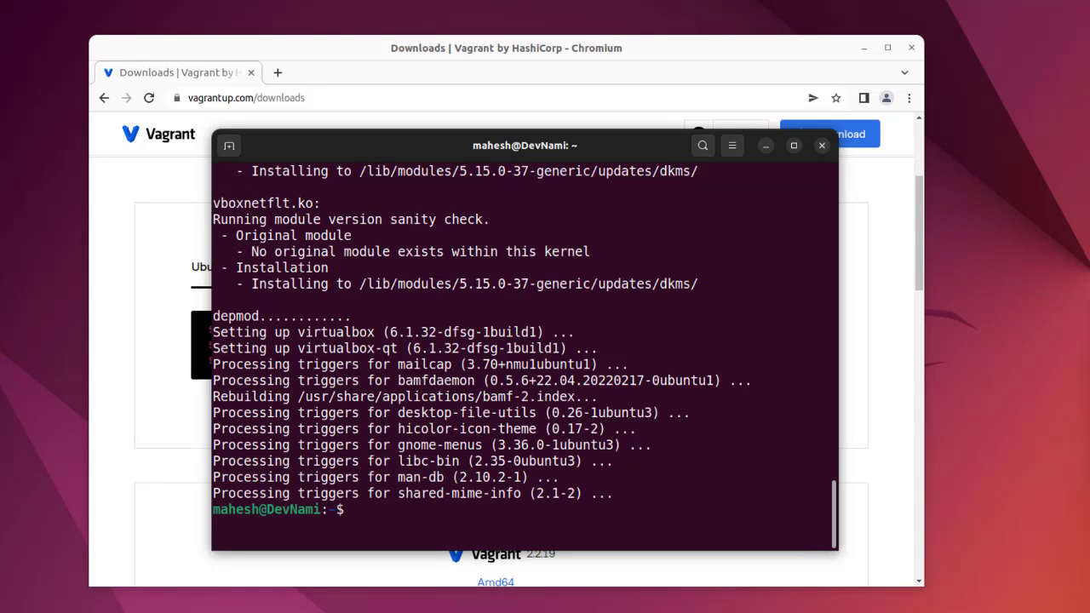
type("cl")
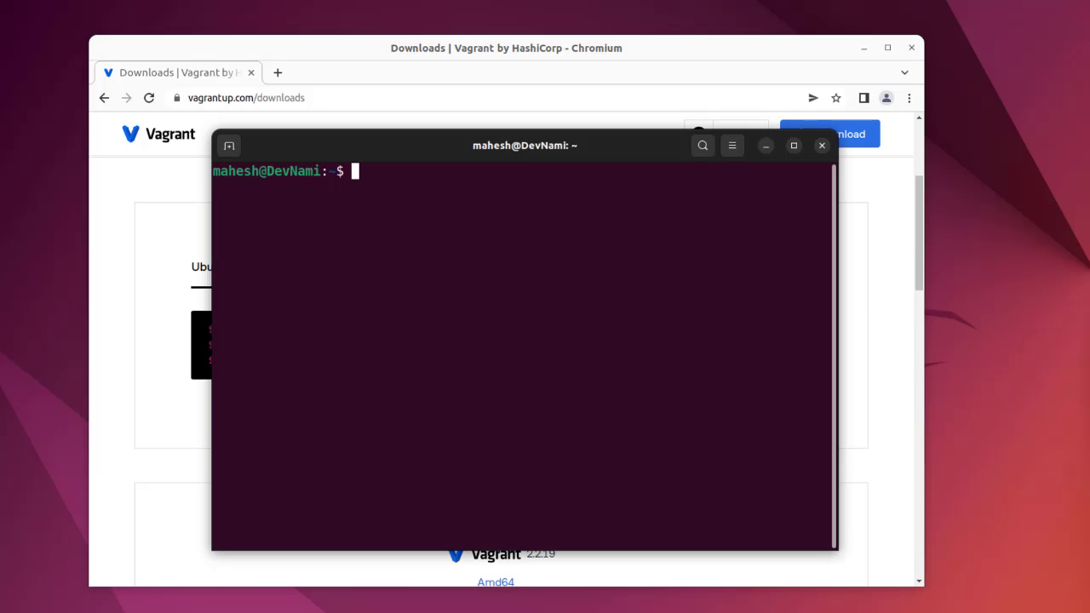
Step: Add HashiCorp's GPG key with curl -fsSL .../gpg | sudo apt-key add -
type("curl -fsSL https://apt.releases.hashicorp.com/gpg | sudo apt-key add -")
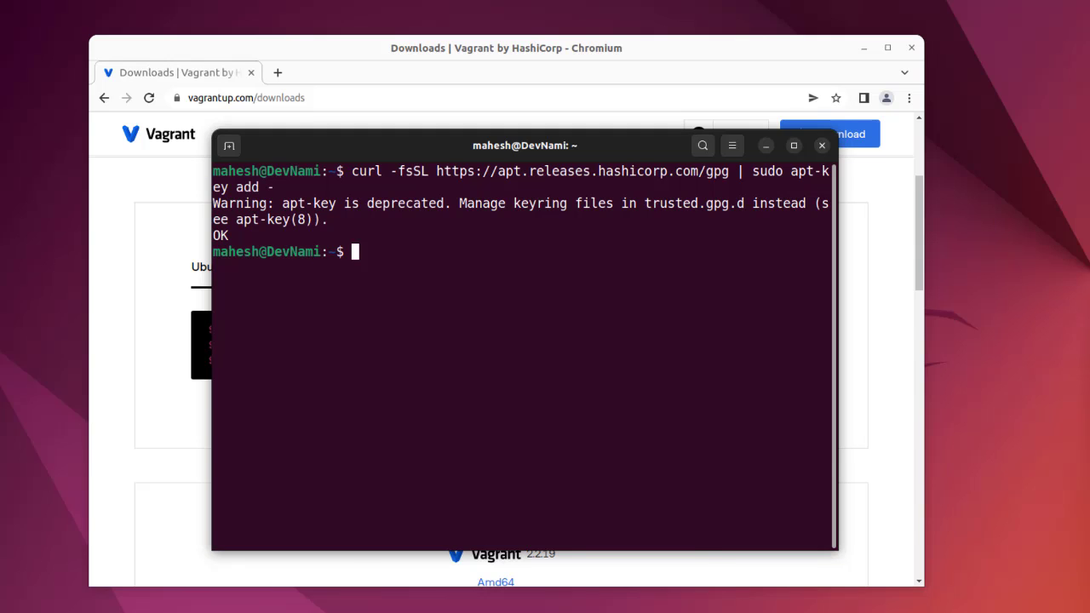
left_click(822, 146)
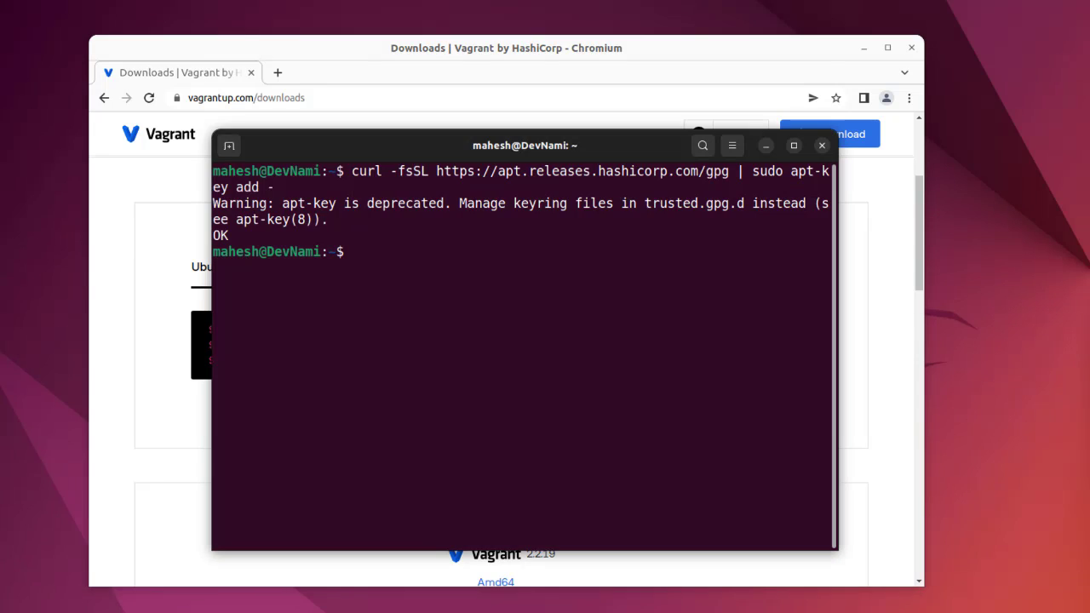
Step: Add the apt.releases.hashicorp.com repository with sudo apt-add-repository and let apt update
type("sudo apt-add-repository \"deb [arch=amd64] https://apt.releases.hashicorp.com $(lsb_release -cs) main\"")
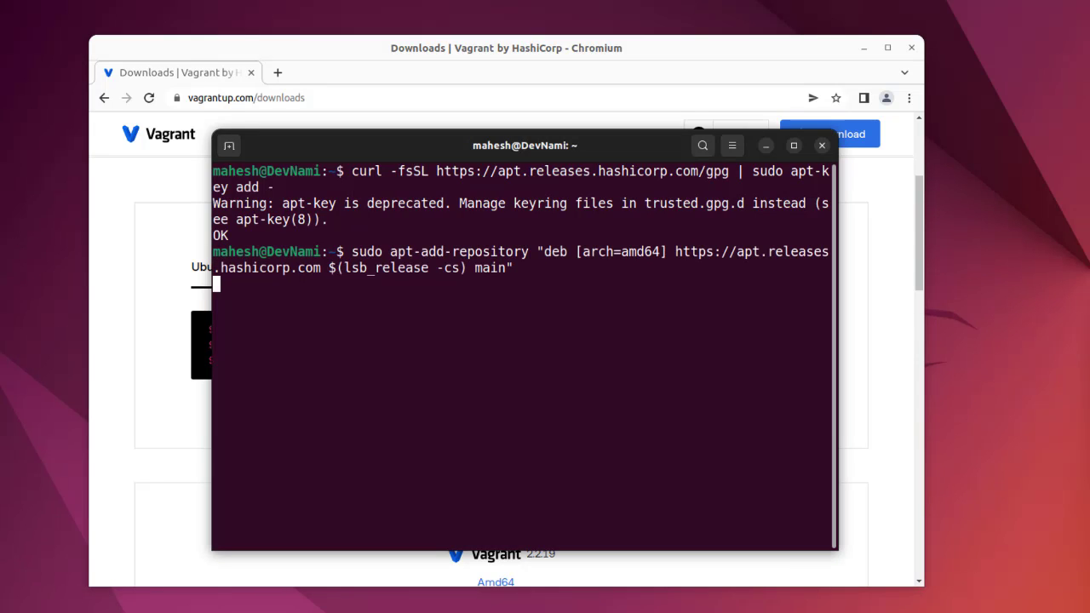
key("Return")
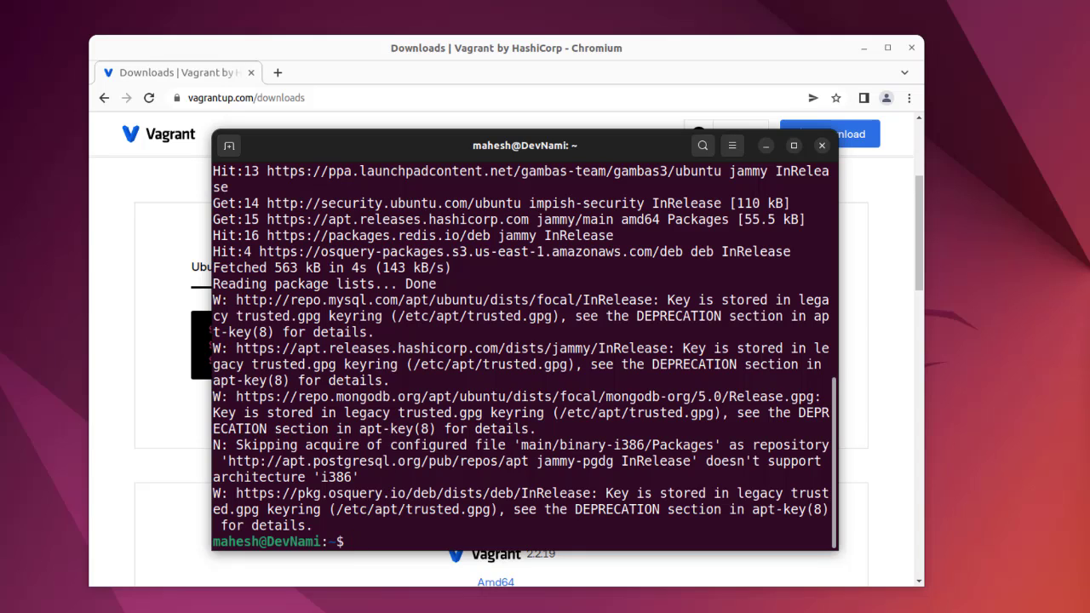
Step: Run 'sudo apt-get install vagrant', confirm with Y, and clear the screen afterwards
type("clear")
type("y")
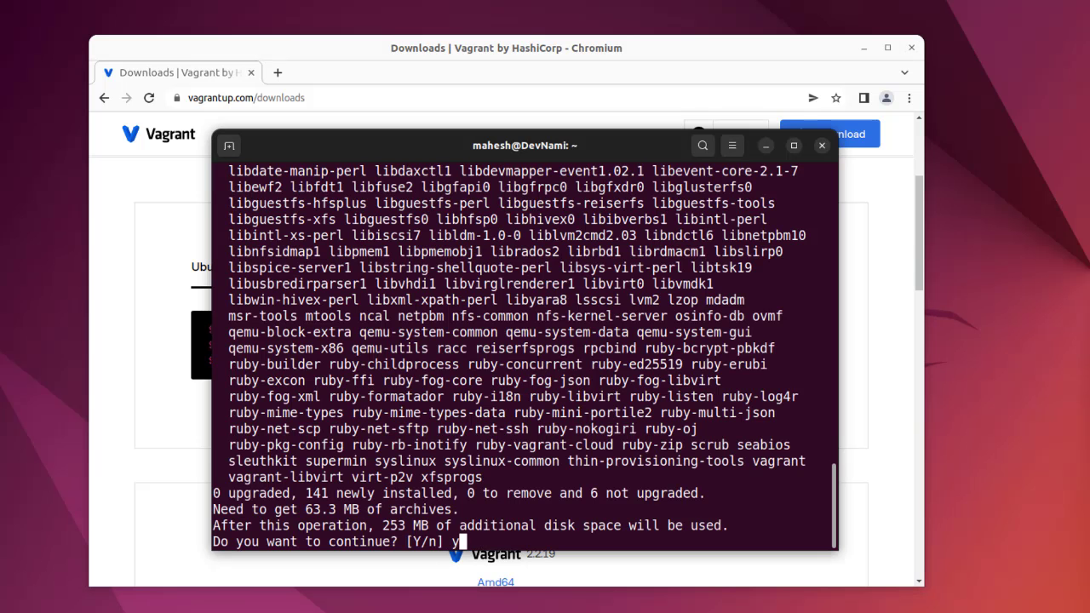
key("Return")
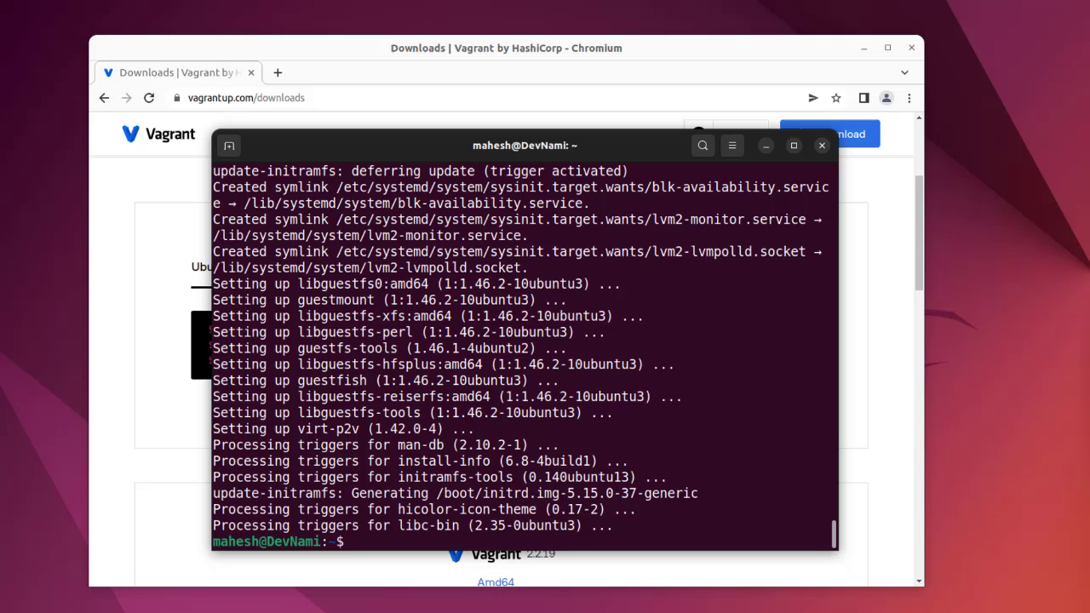
type("clear")
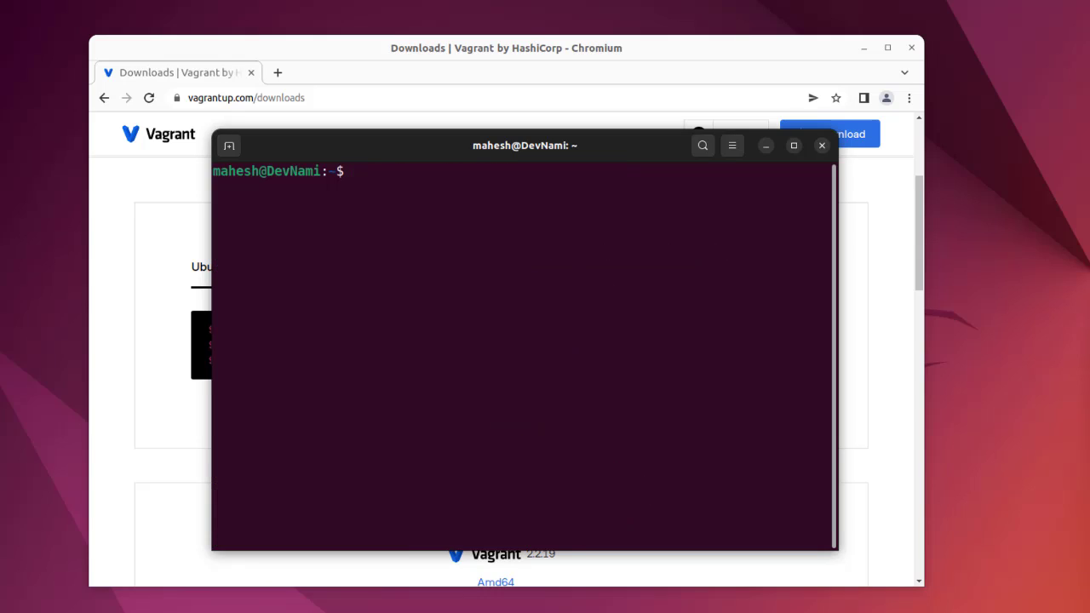
Step: Run 'vagrant --version' to confirm Vagrant 2.2.19, then begin another vagrant command
type("vagrant")
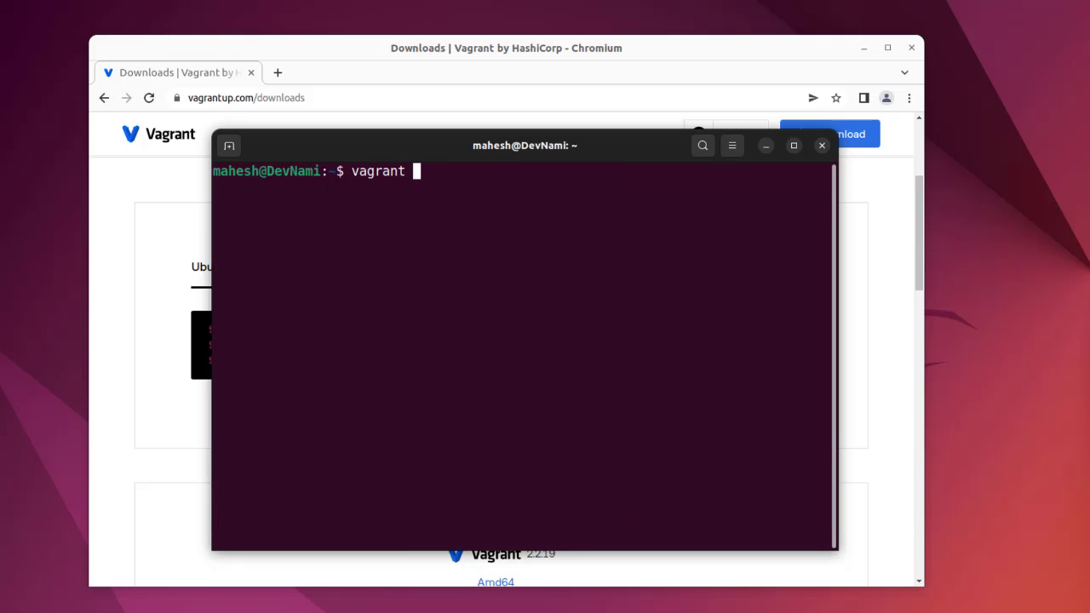
type("--version")
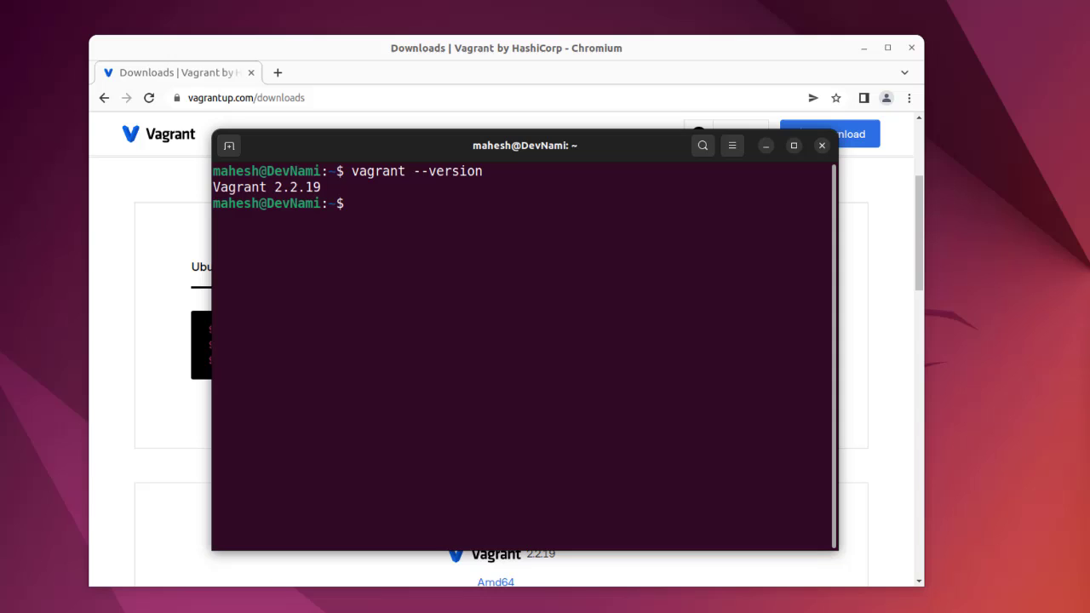
type("vagrant")
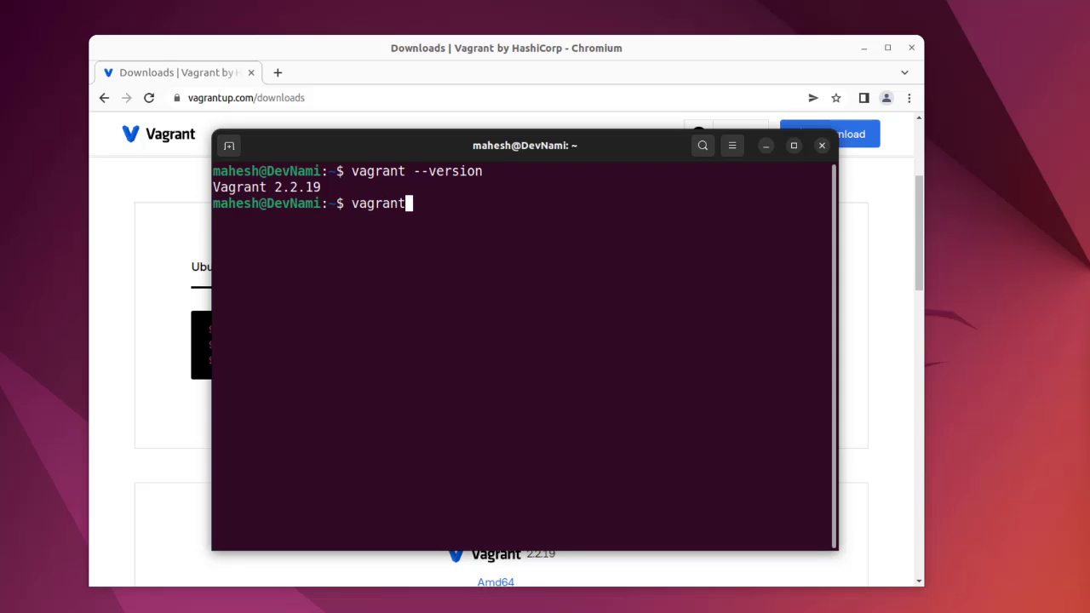